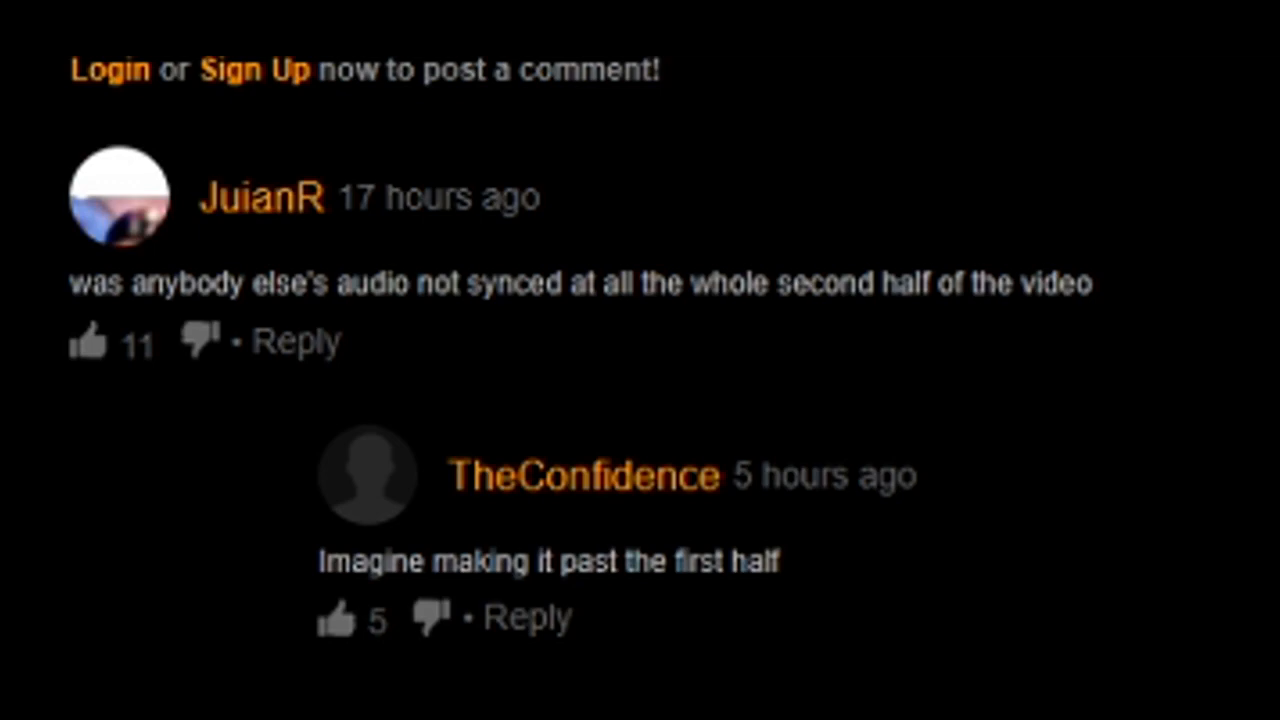
# Step: Scroll up and down through the first video's later comments and replies
pyautogui.scroll(-3)
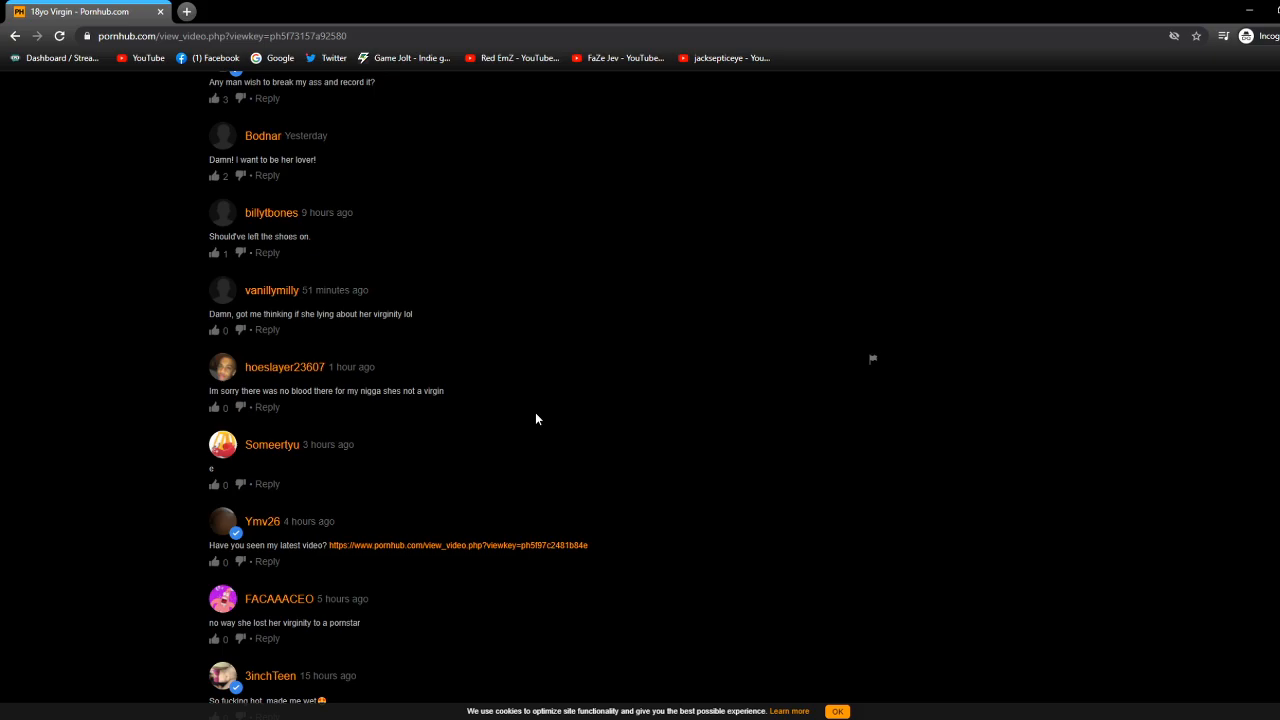
pyautogui.scroll(3)
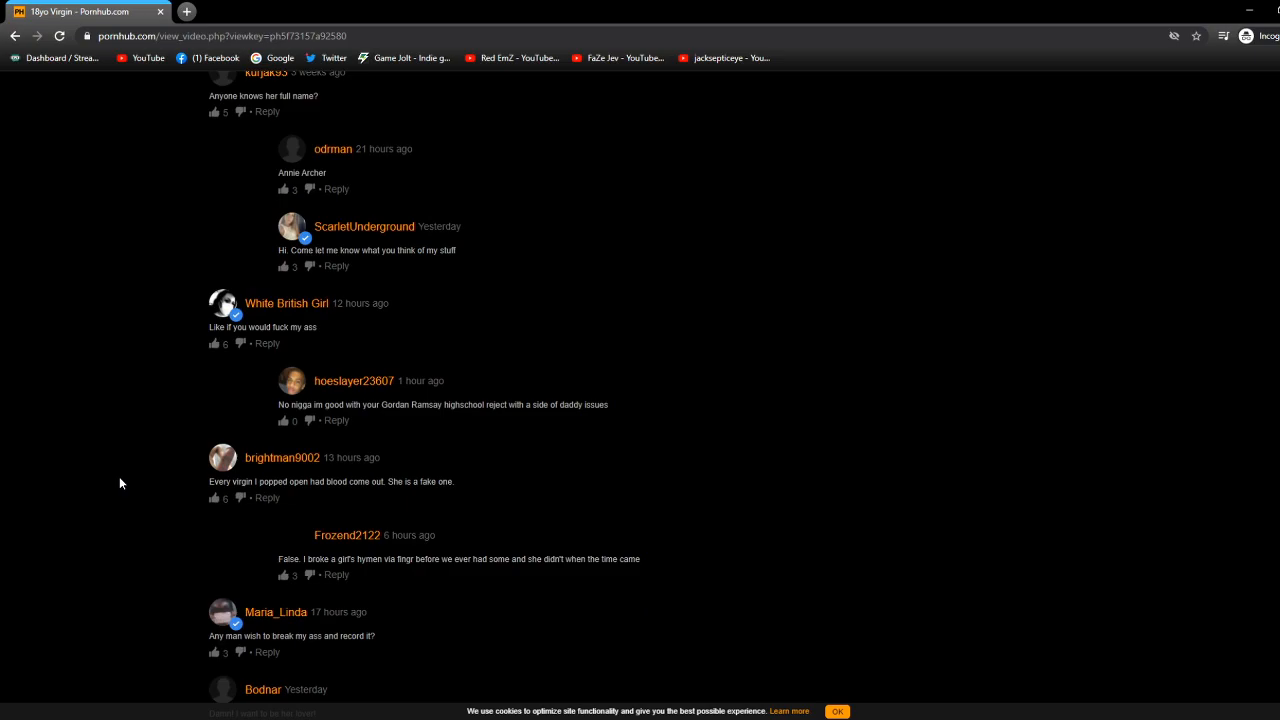
pyautogui.scroll(-3)
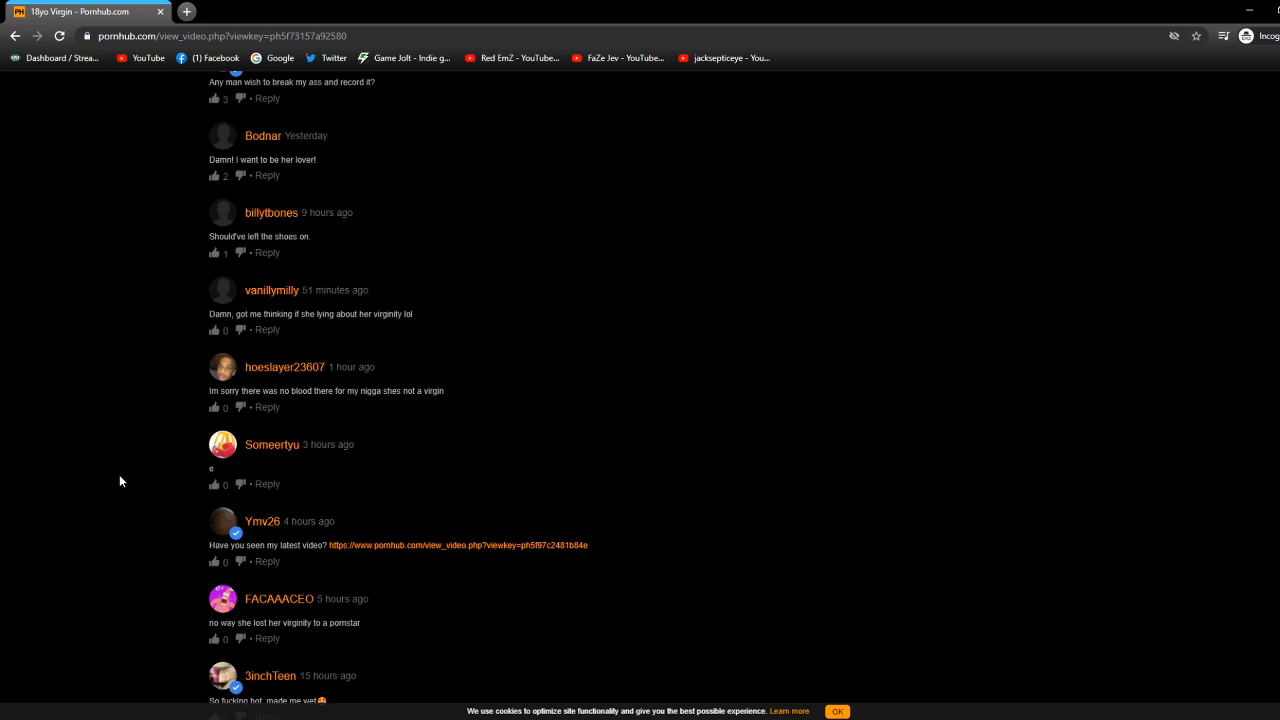
pyautogui.scroll(3)
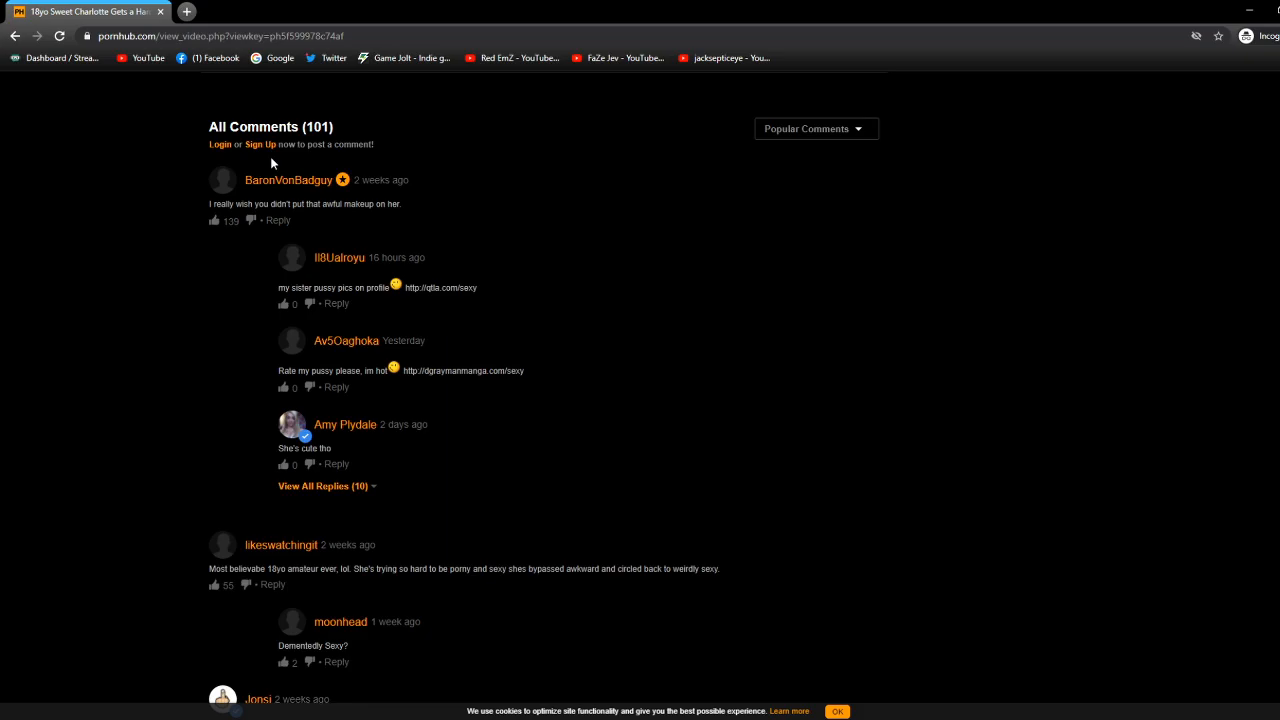
pyautogui.moveTo(684, 240)
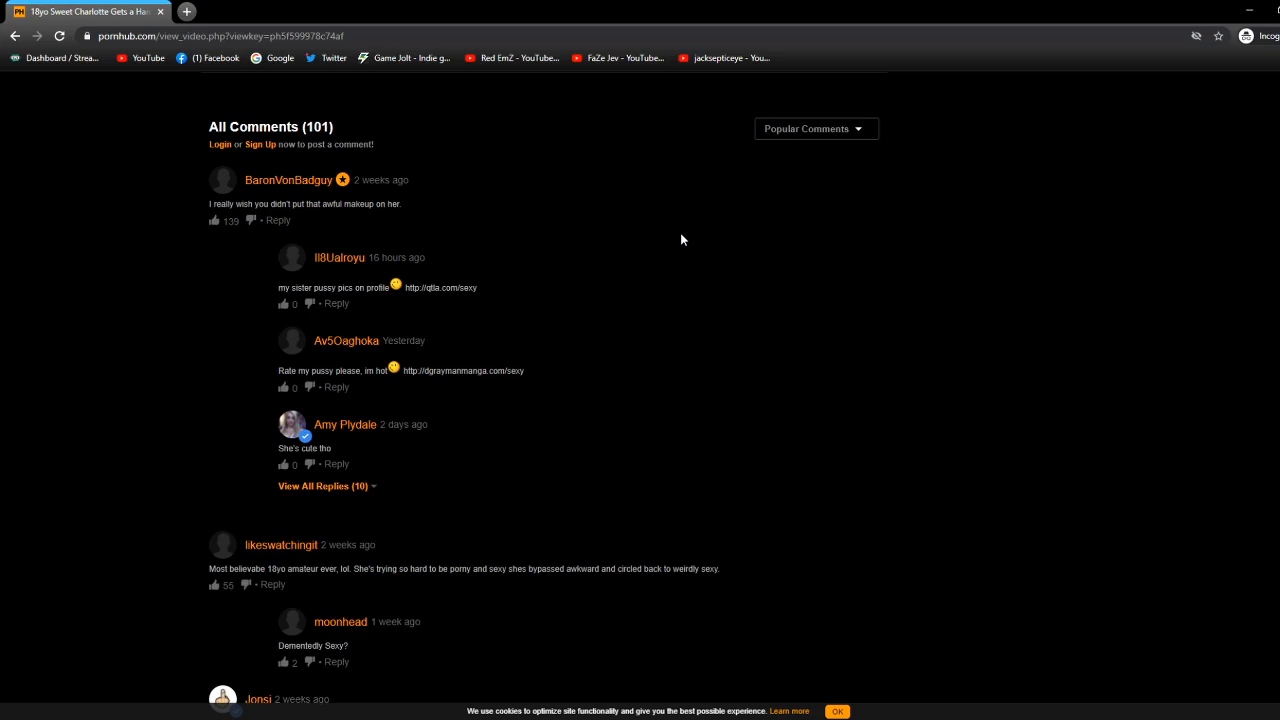
pyautogui.moveTo(268, 296)
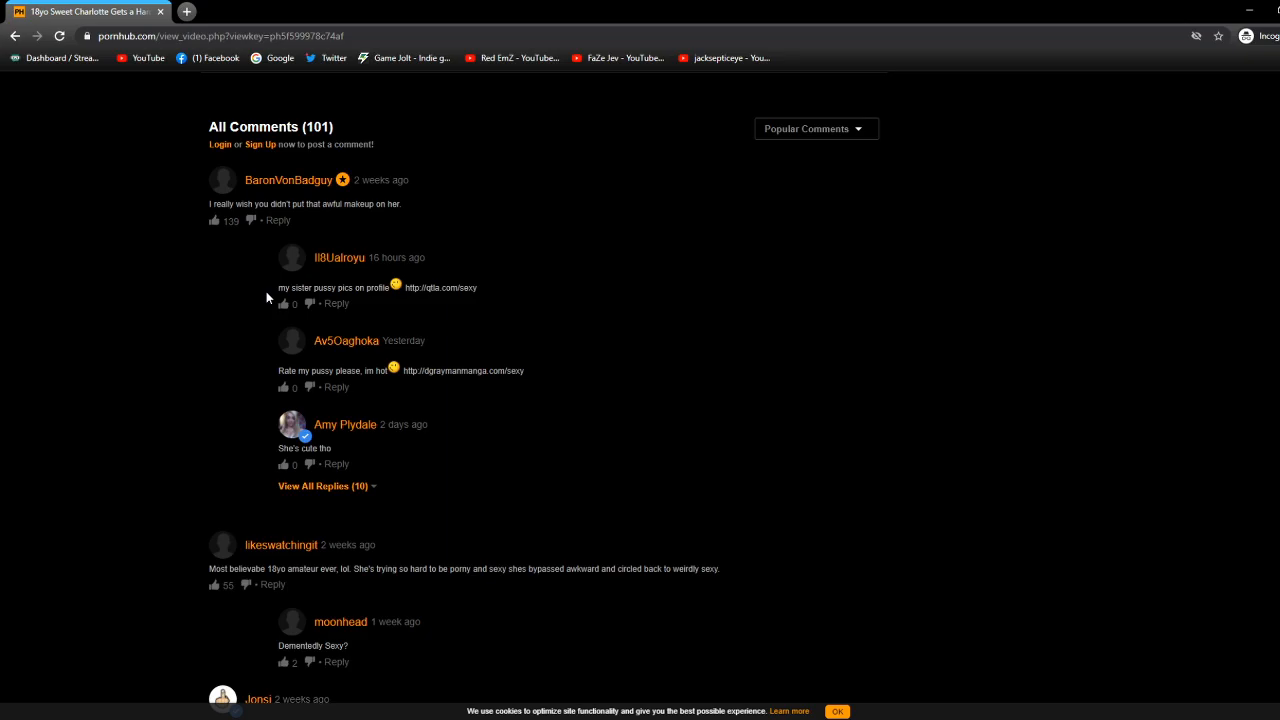
# Step: Scroll down from All Comments (101) past the top comment threads
pyautogui.scroll(-3)
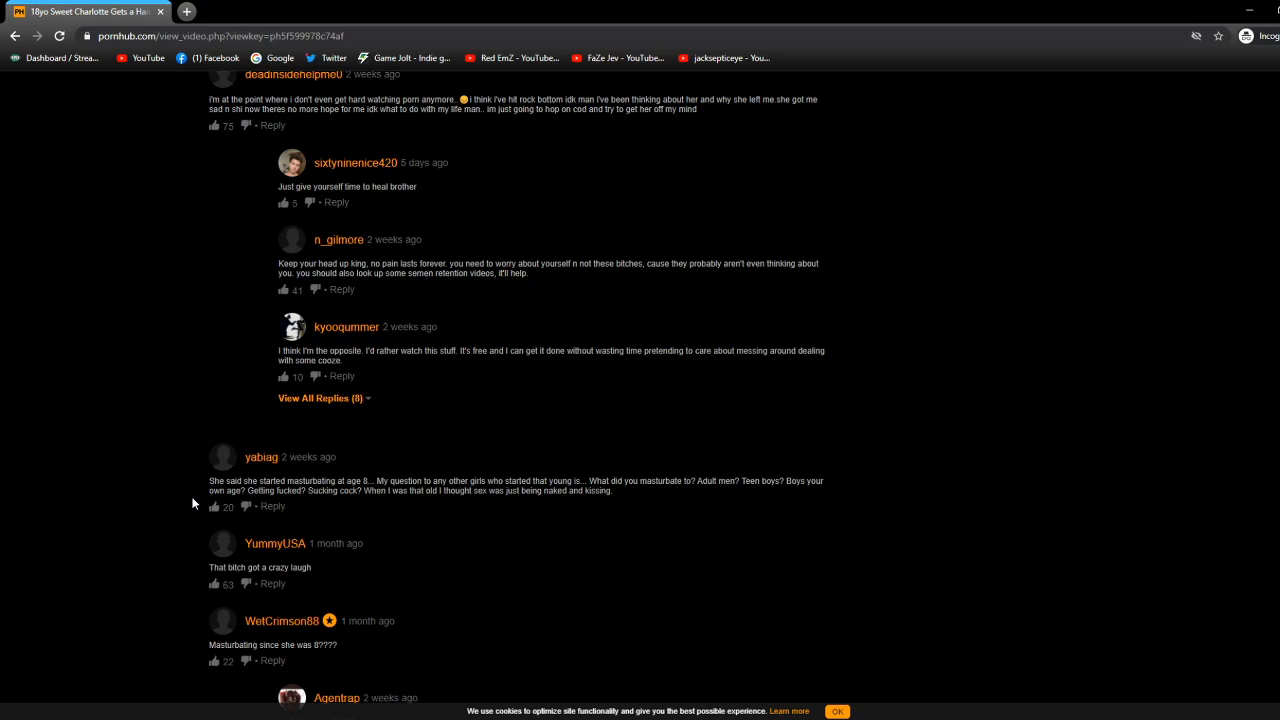
# Step: Scroll further down the comment list to a stretch of short top-level comments
pyautogui.scroll(-3)
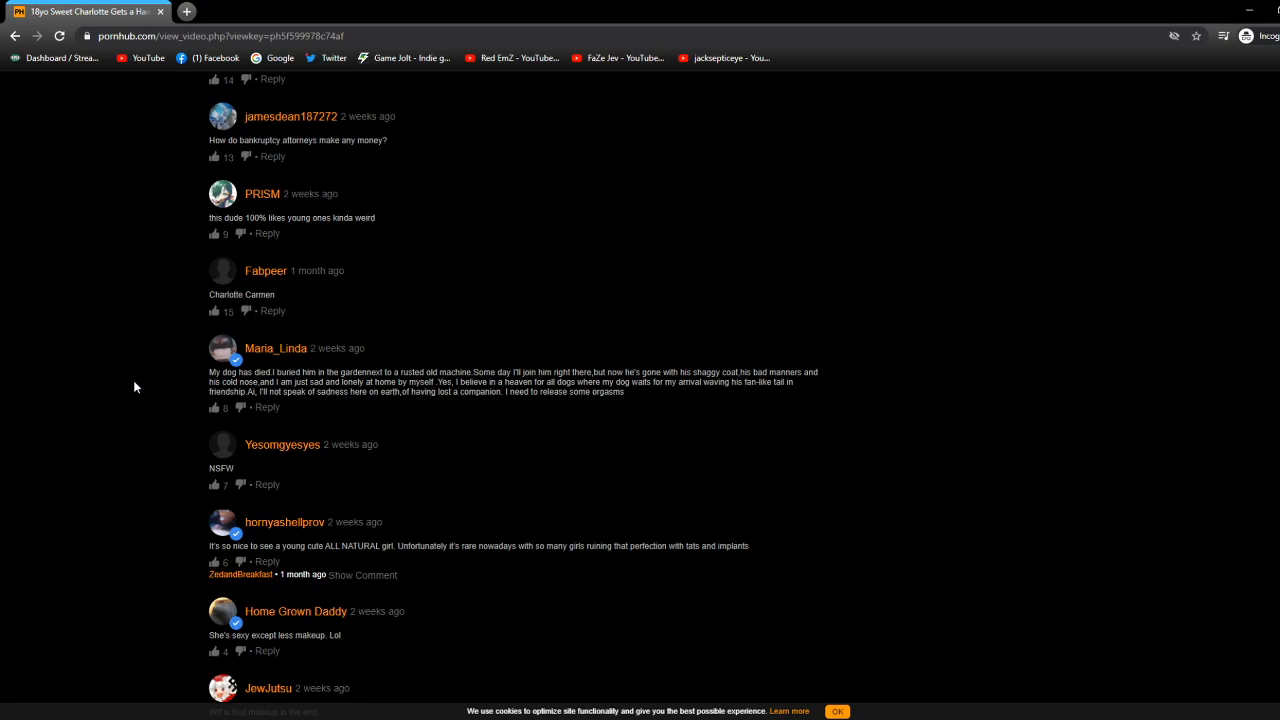
# Step: Scroll down slightly to bring the next few comments into view
pyautogui.scroll(-3)
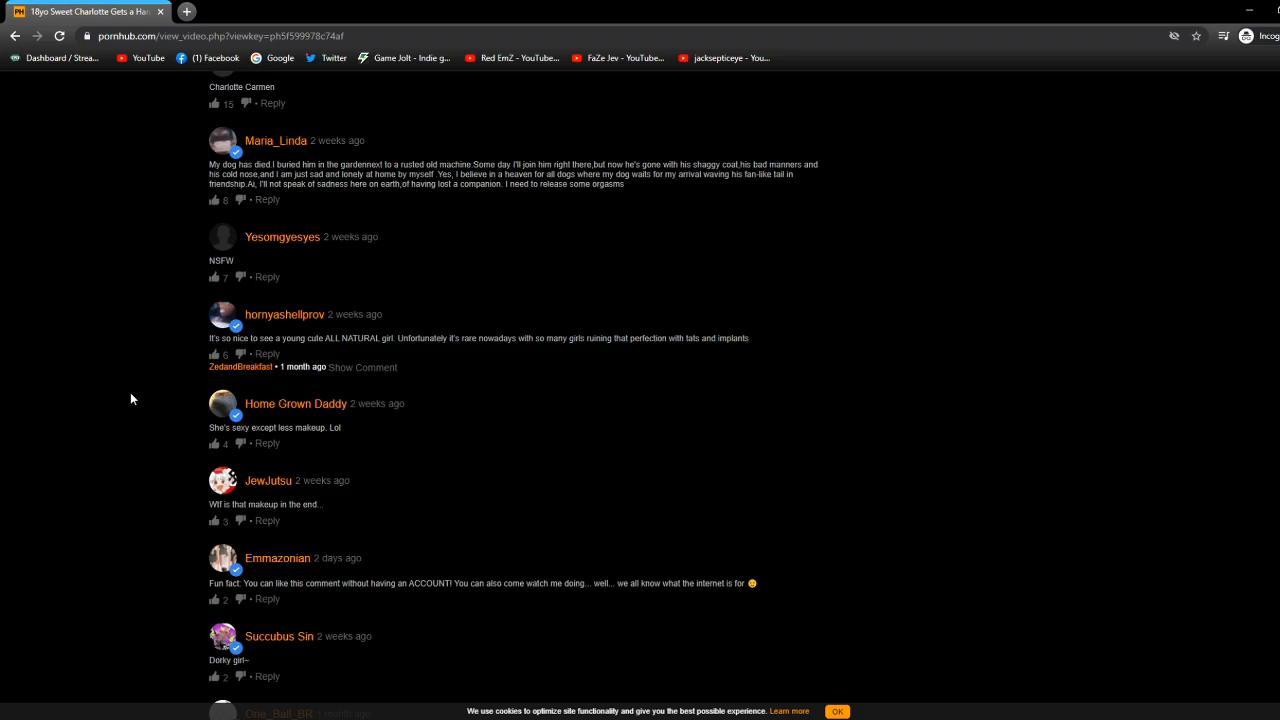
pyautogui.moveTo(120, 420)
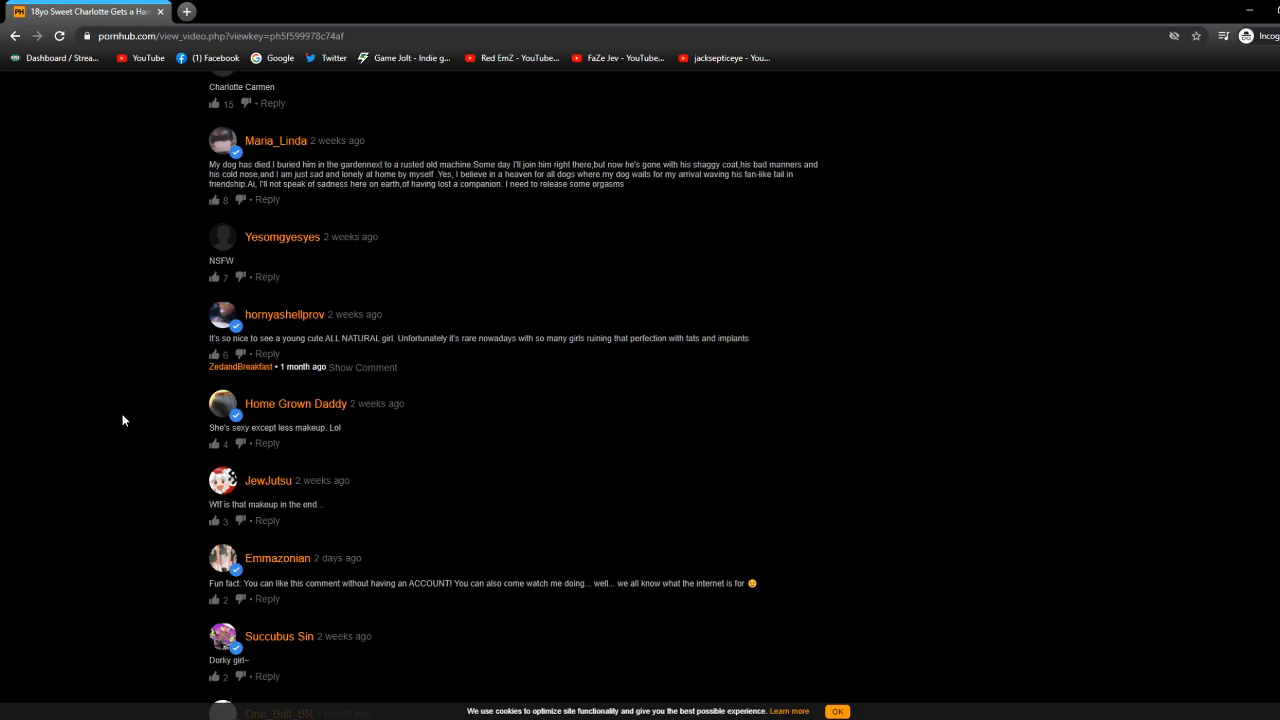
pyautogui.scroll(-3)
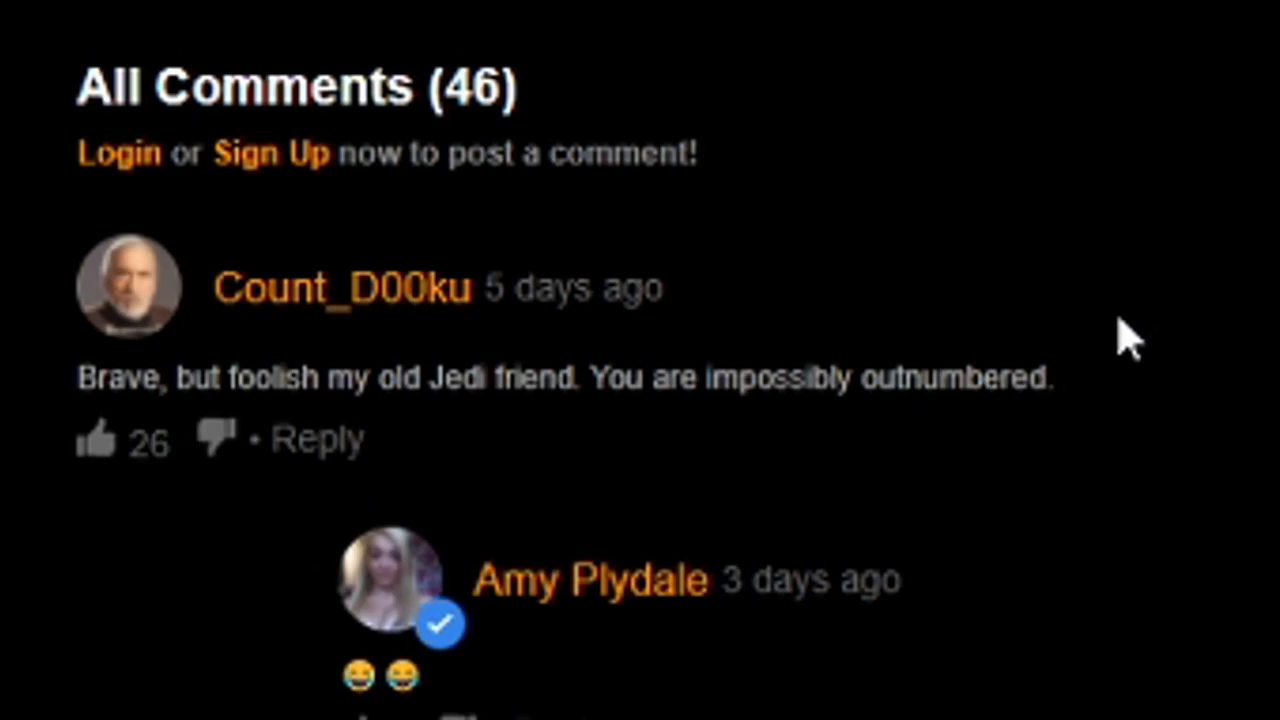
# Step: Scroll through the 46-comment list to its end, reaching View More and Playlists Containing
pyautogui.scroll(-3)
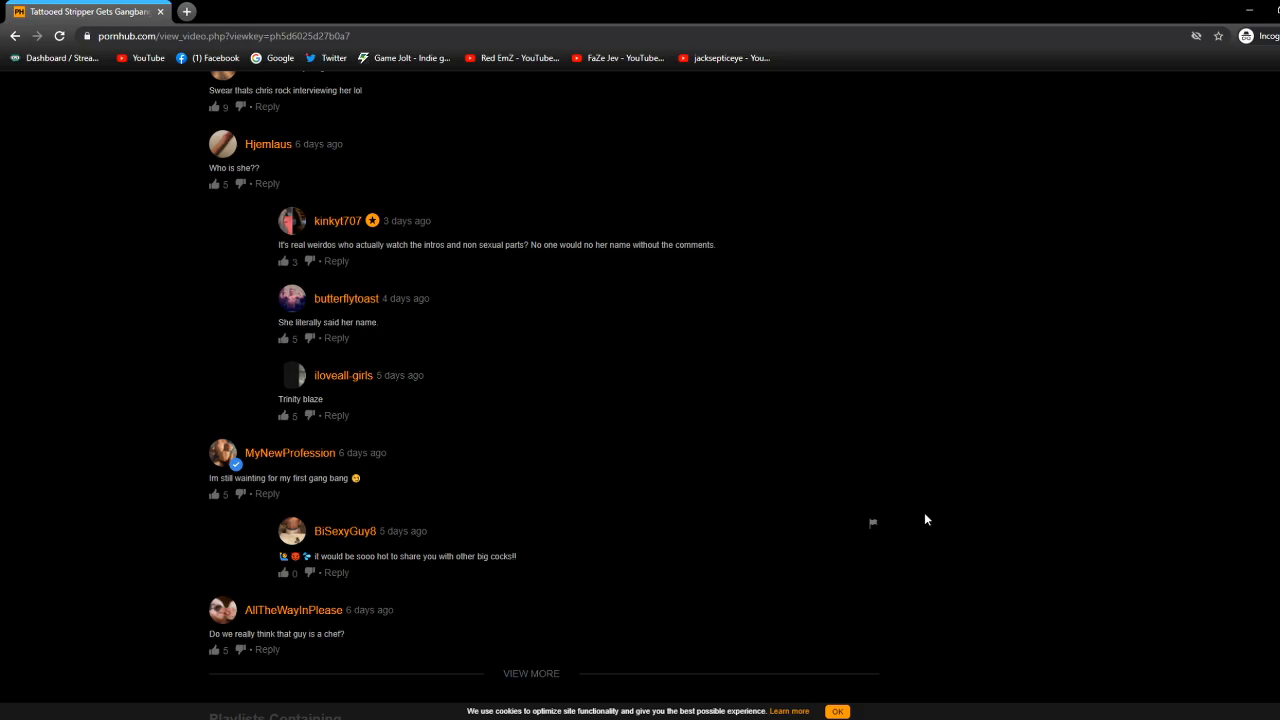
pyautogui.moveTo(896, 584)
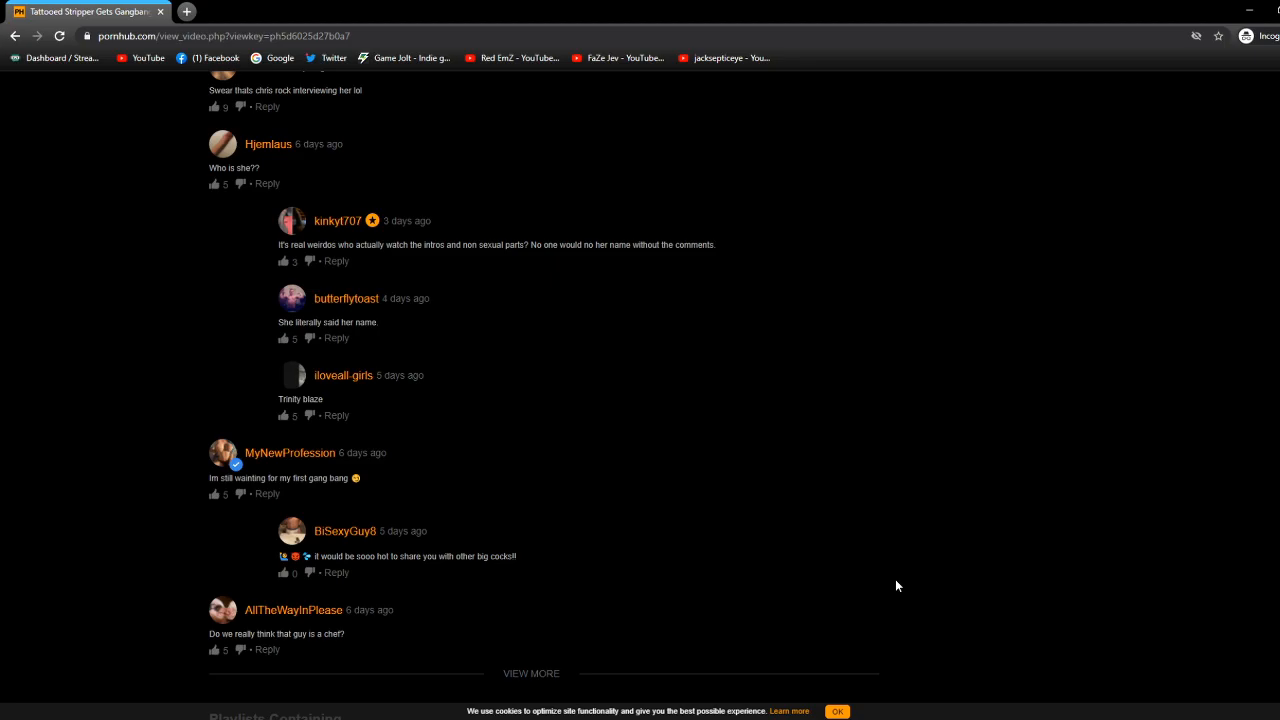
pyautogui.scroll(-3)
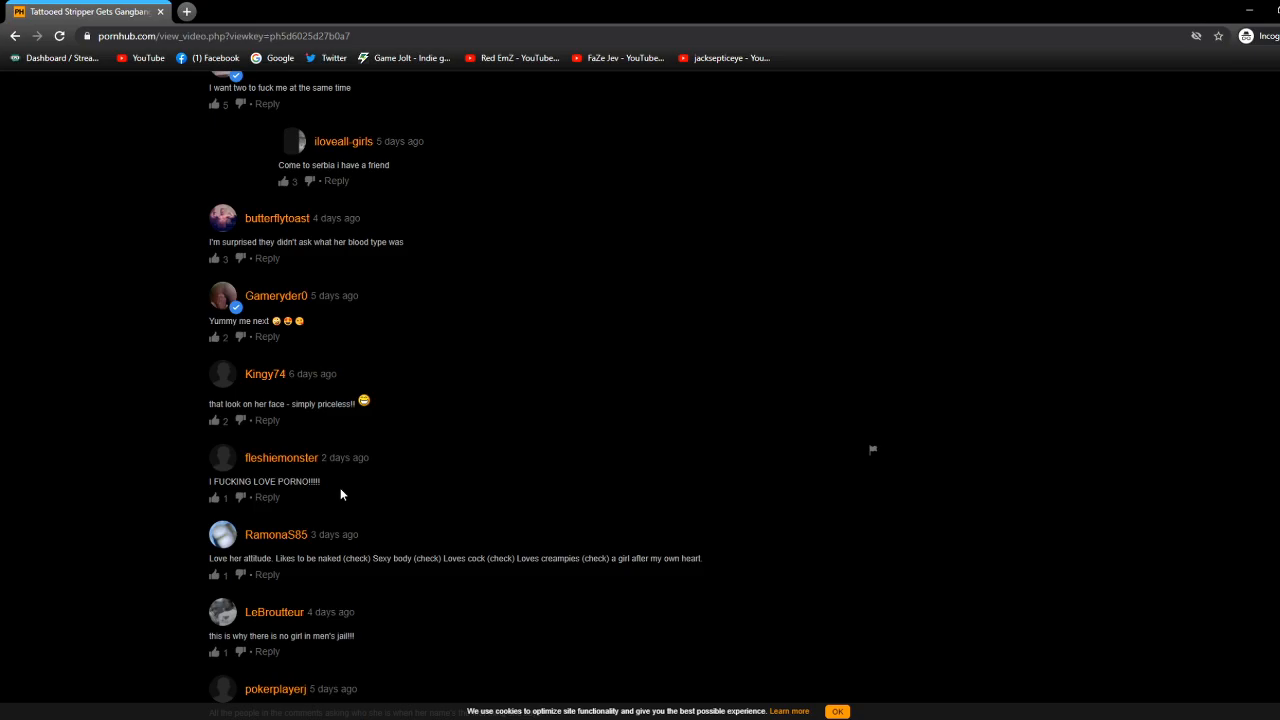
pyautogui.scroll(3)
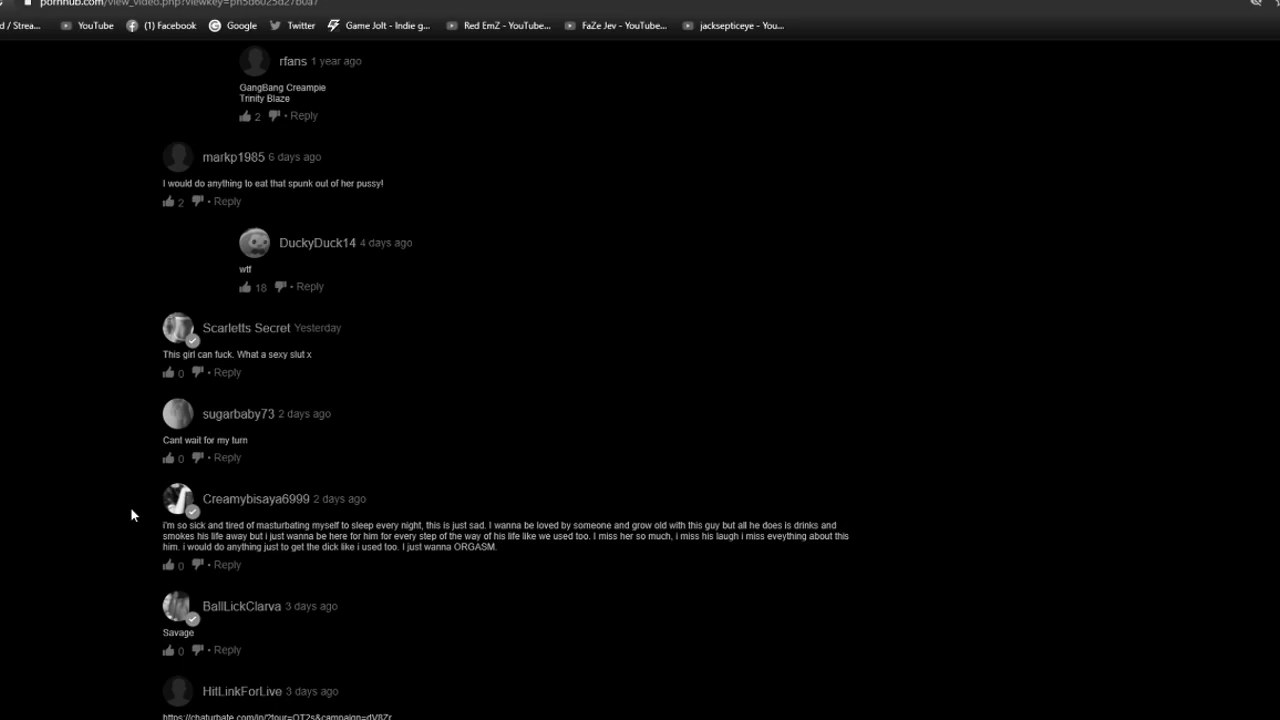
pyautogui.scroll(-3)
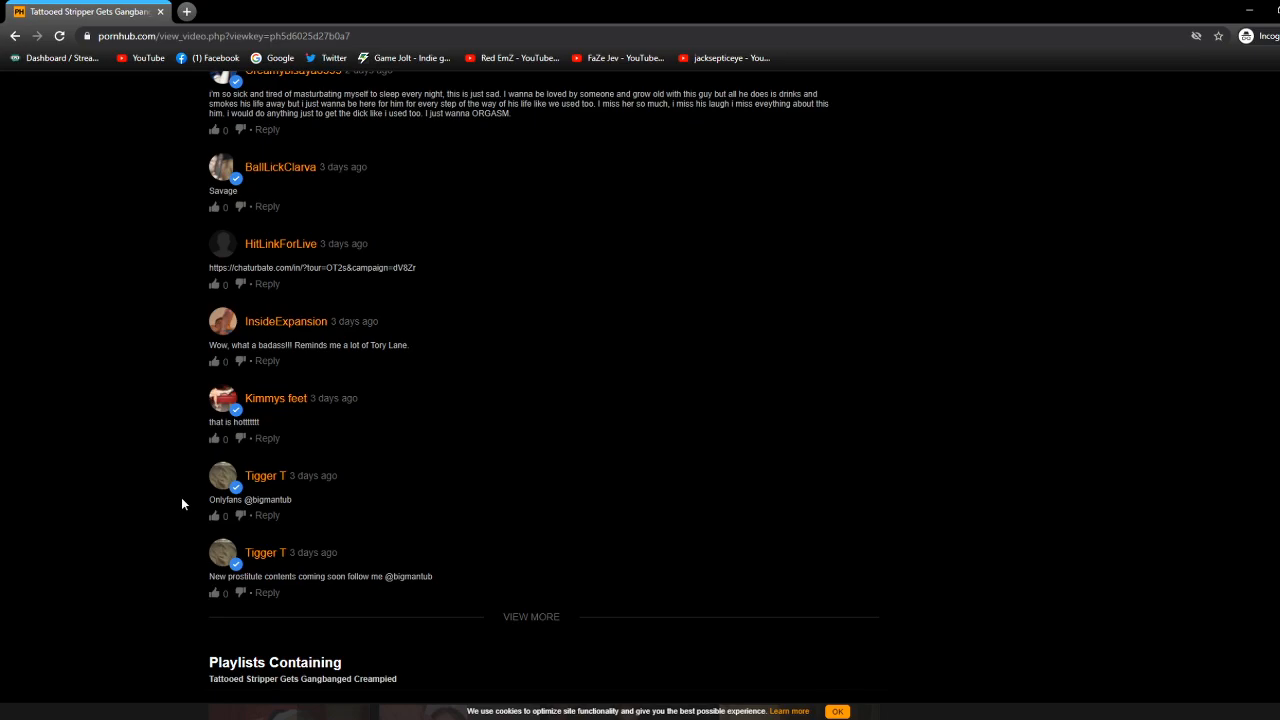
# Step: Open the step-siblings video and scroll into its comment section
pyautogui.click(532, 616)
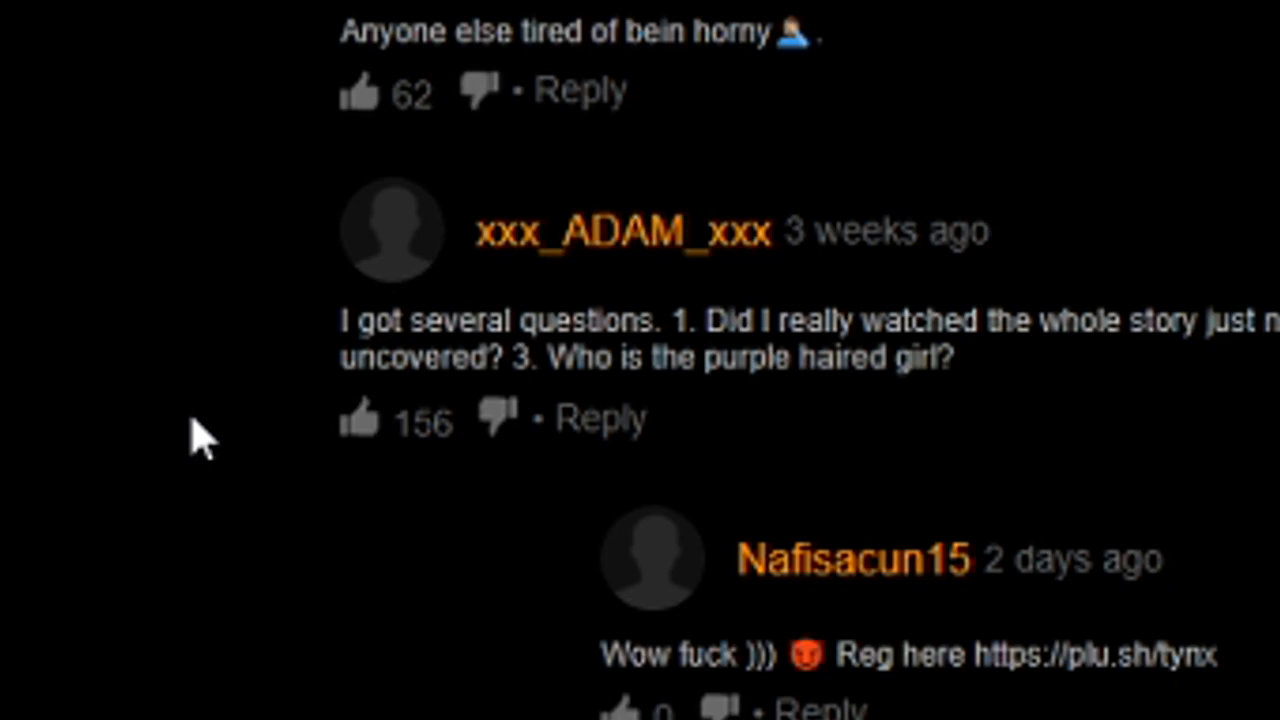
pyautogui.scroll(-3)
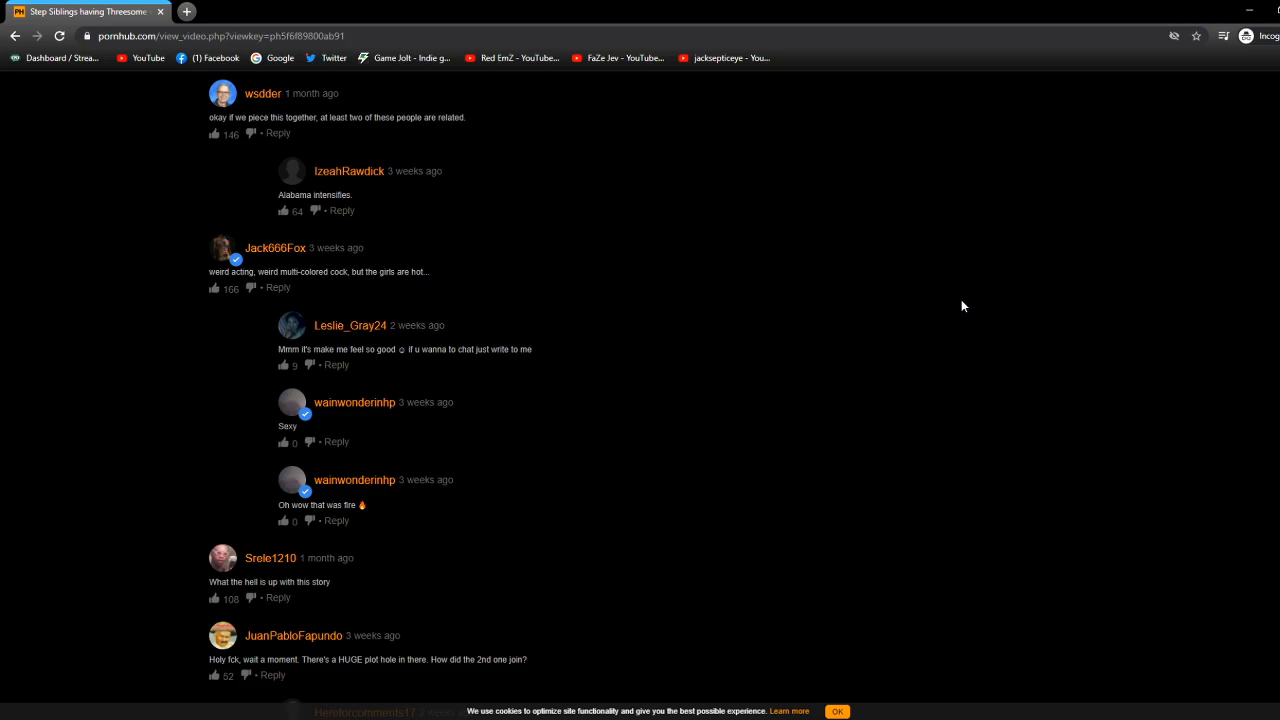
# Step: Scroll down the step-siblings comments to the one about a plot hole
pyautogui.scroll(3)
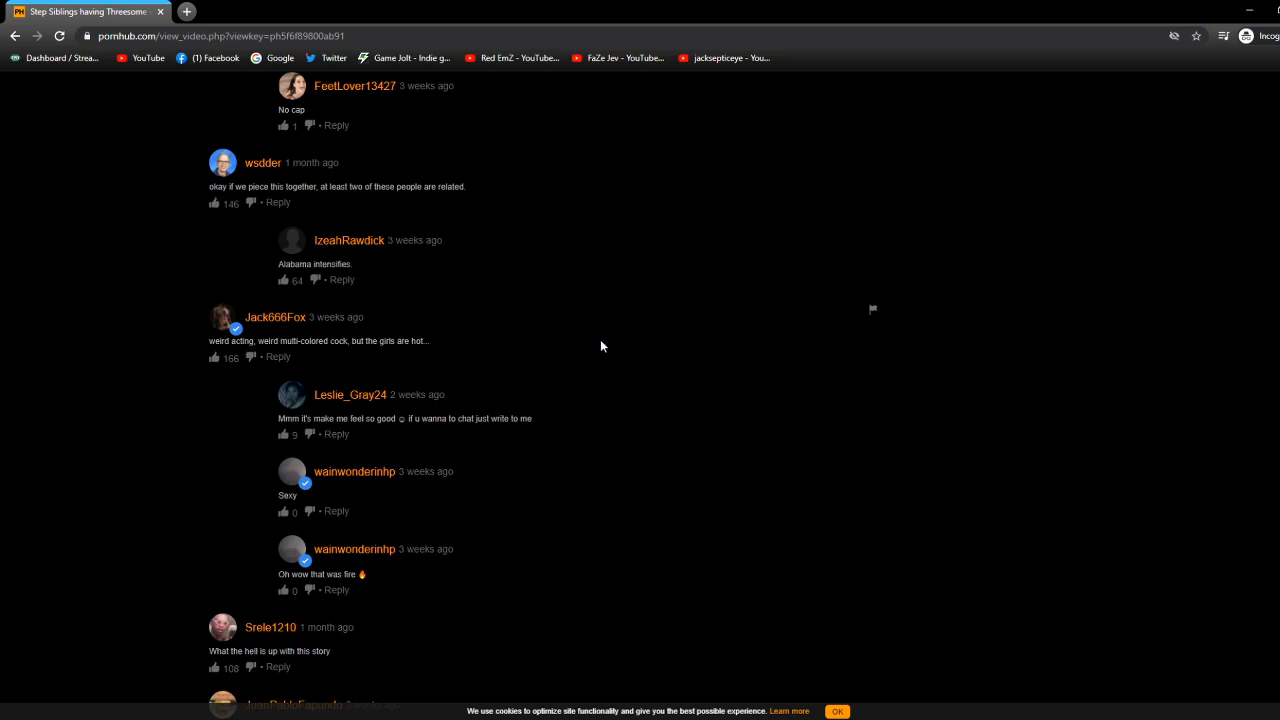
pyautogui.scroll(-3)
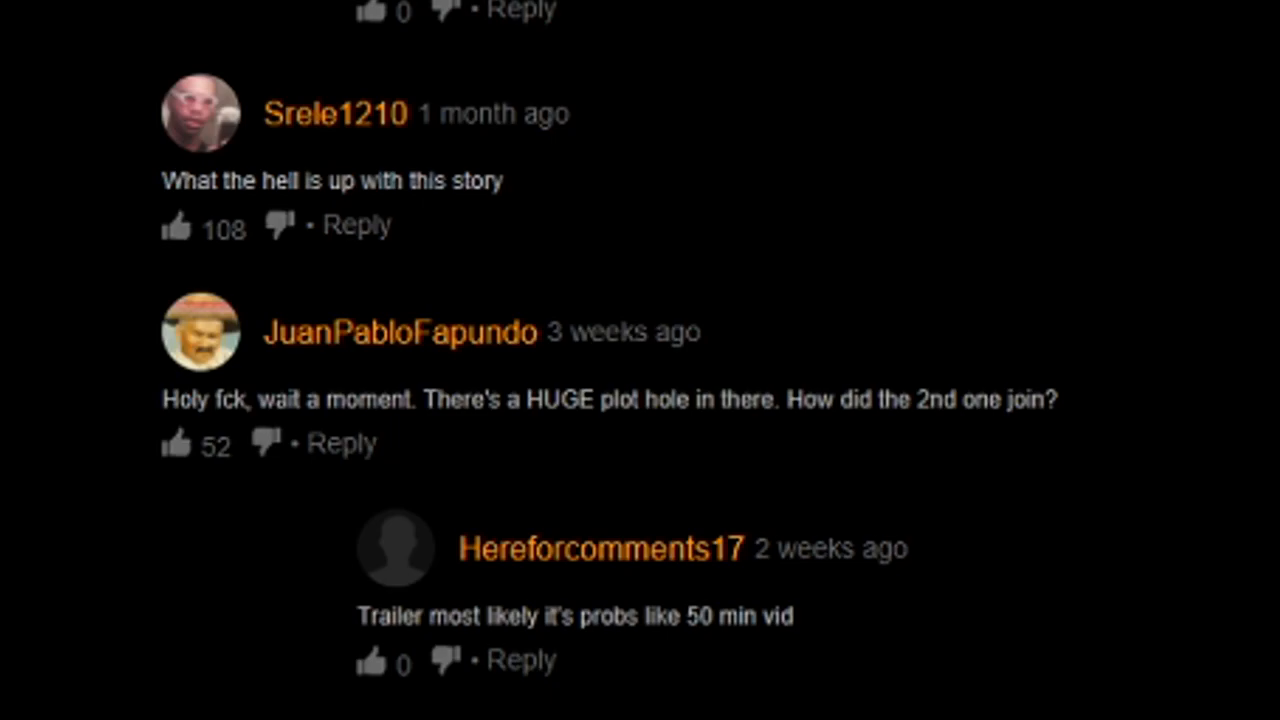
pyautogui.scroll(-3)
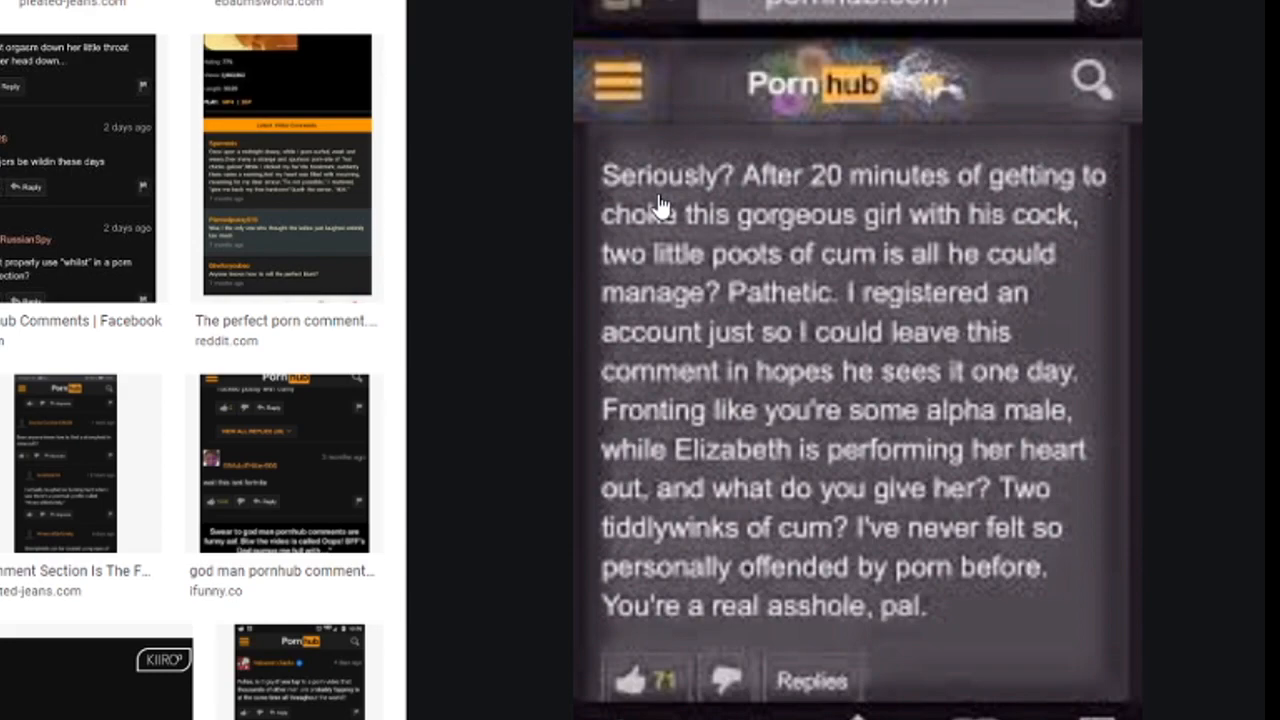
pyautogui.moveTo(856, 278)
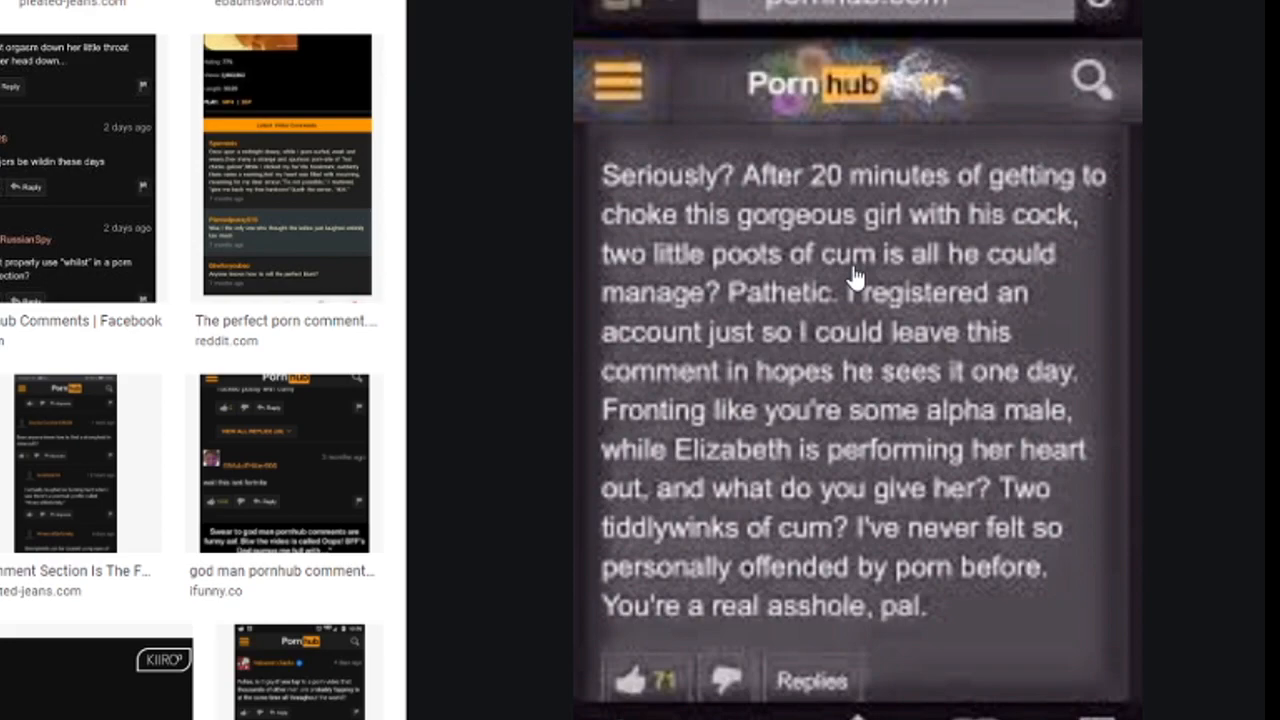
pyautogui.moveTo(932, 344)
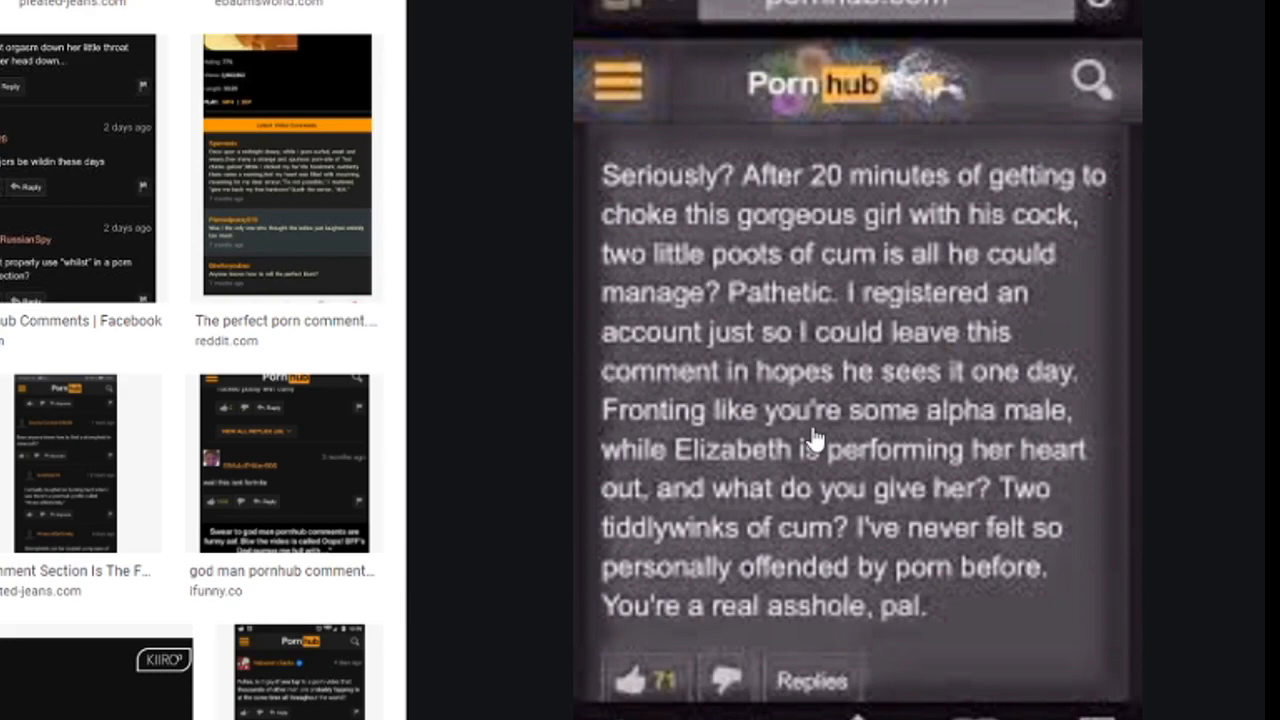
pyautogui.moveTo(784, 496)
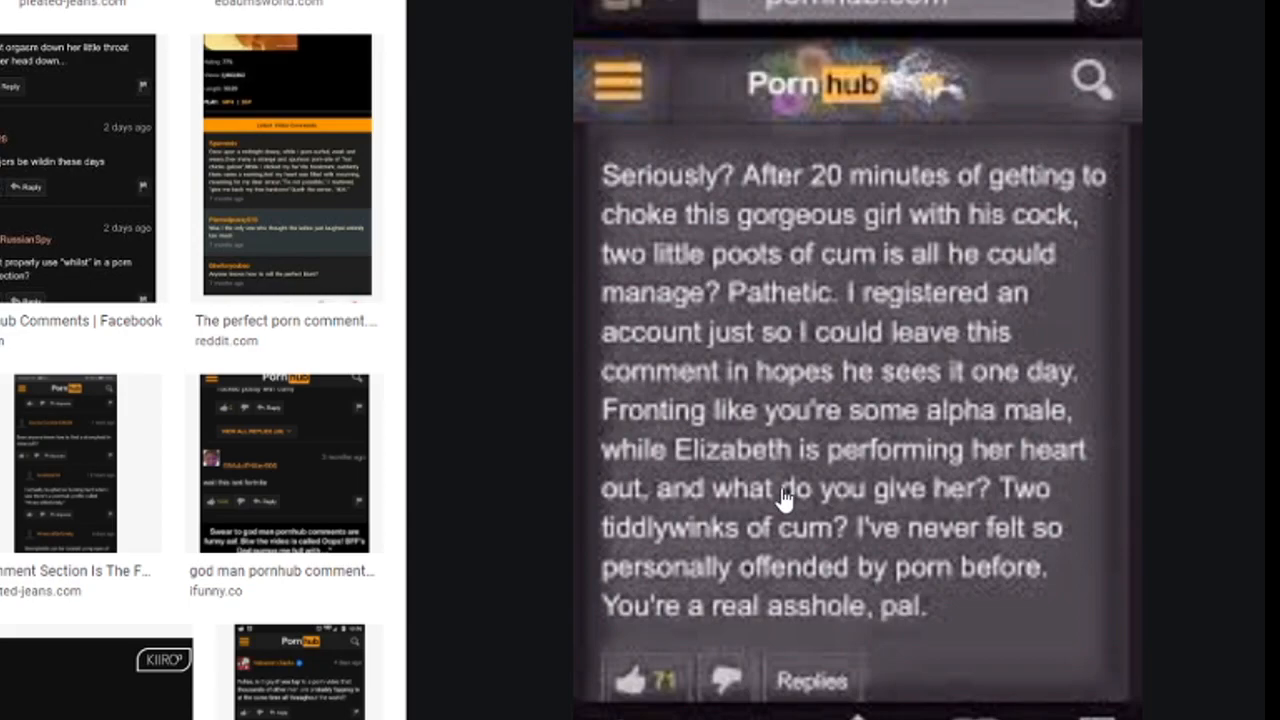
pyautogui.moveTo(836, 544)
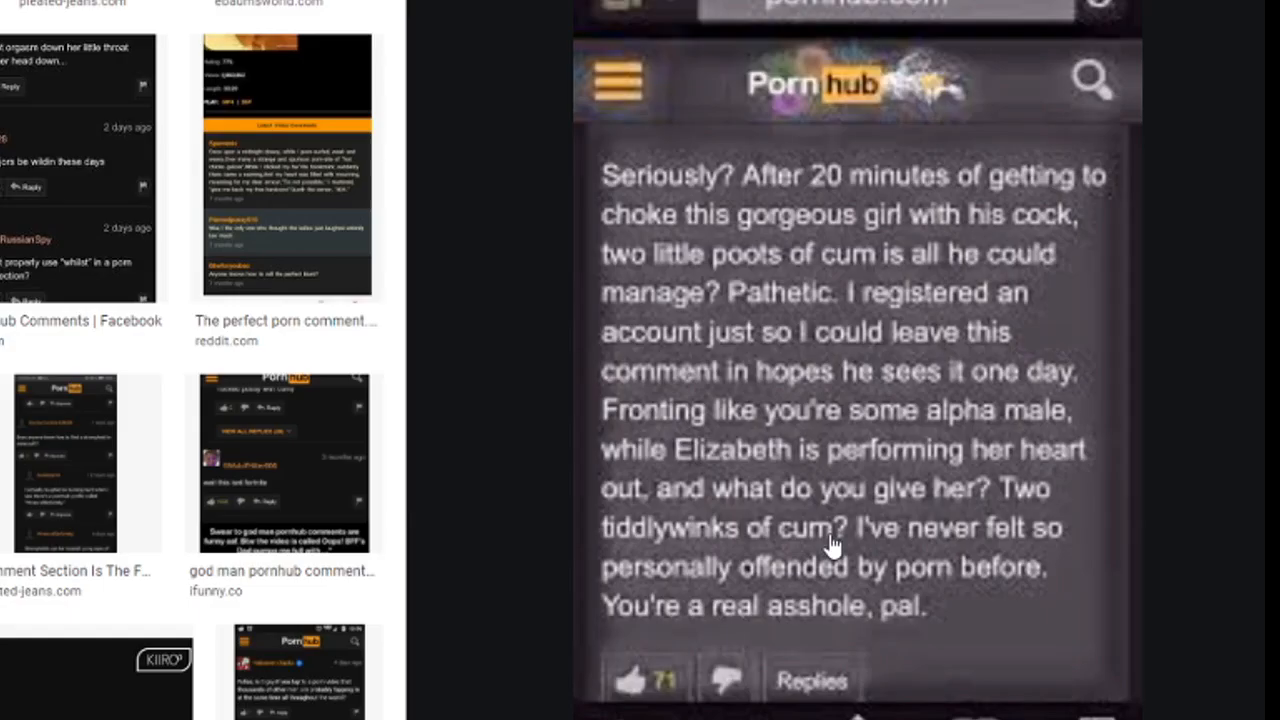
pyautogui.moveTo(790, 556)
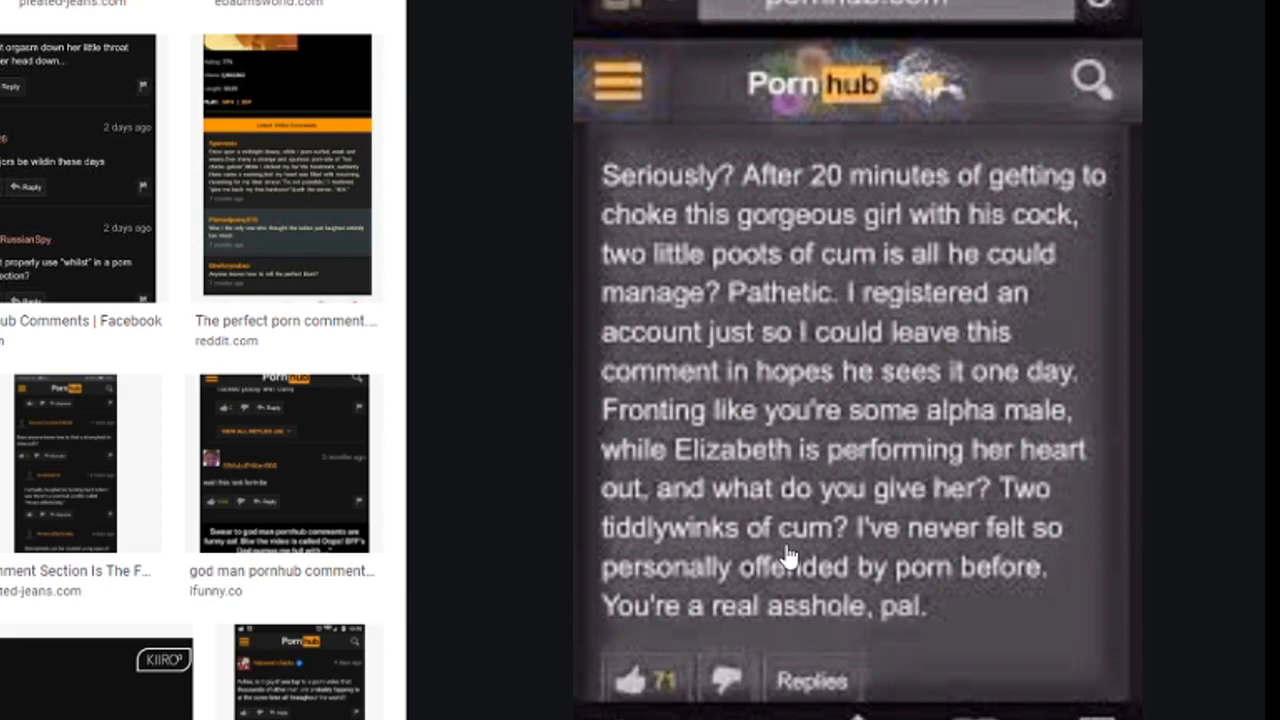
pyautogui.moveTo(474, 368)
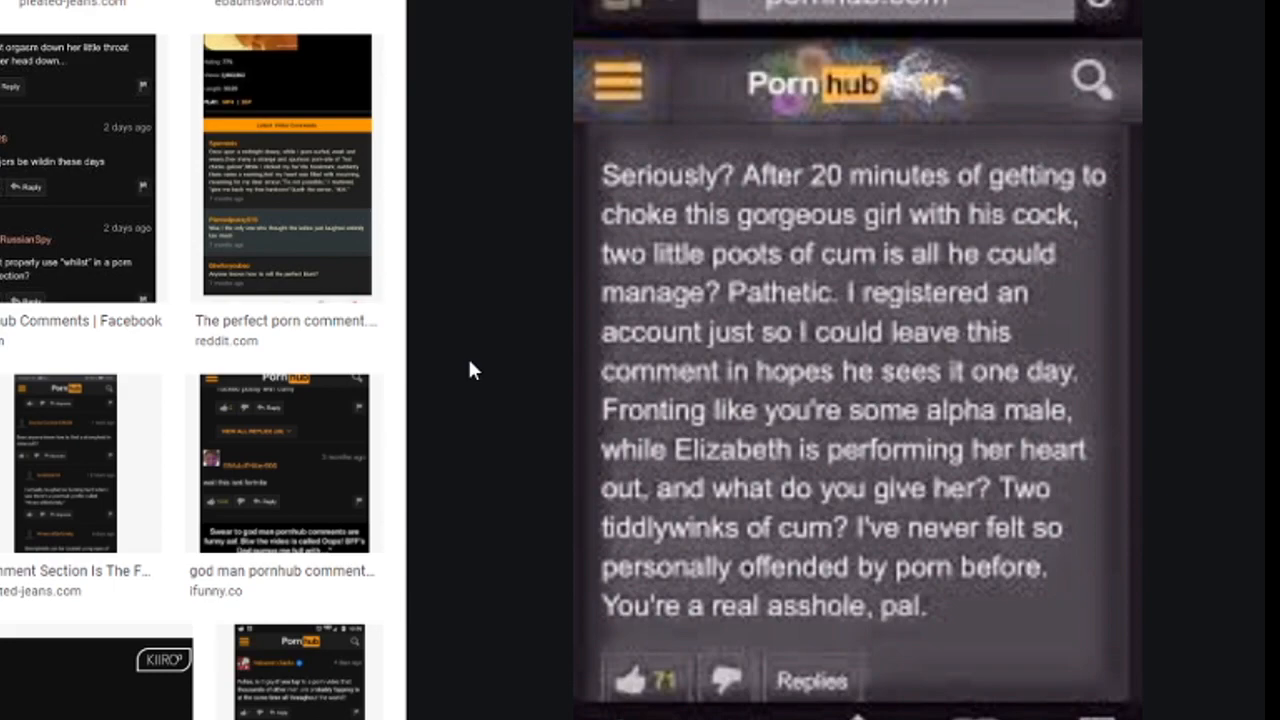